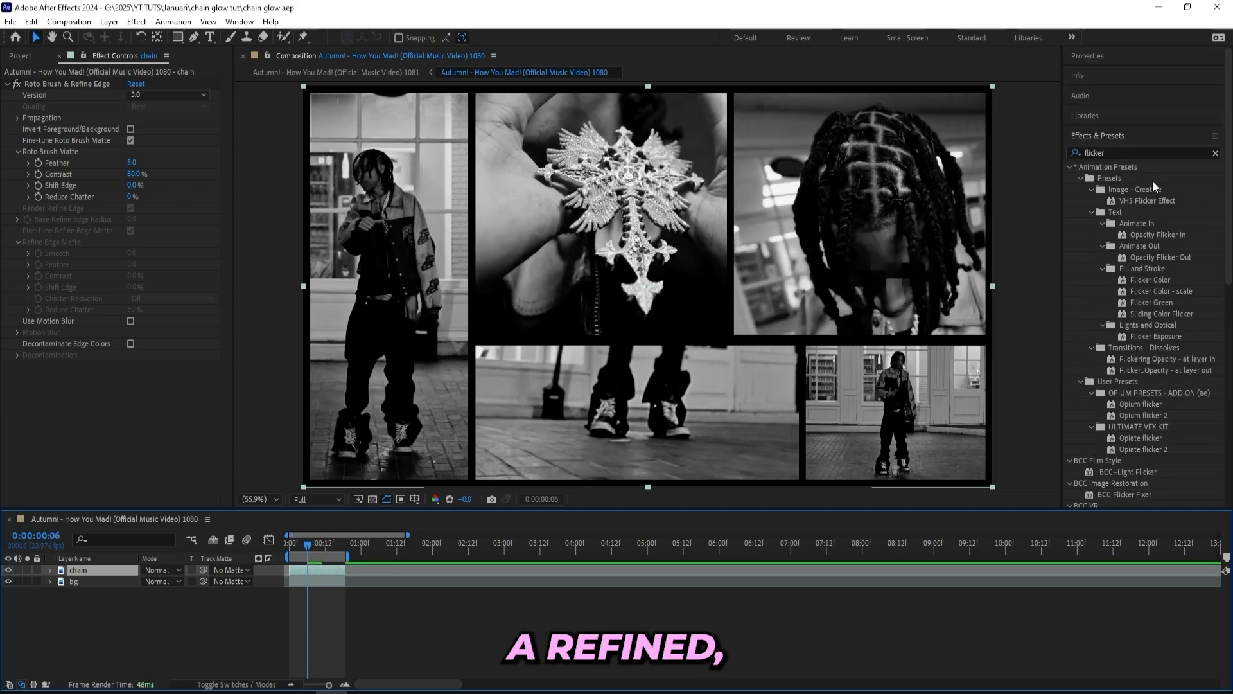
- Apply Refine Soft Matte to the chain layer and nudge its Additional Edge Radius
type("refine")
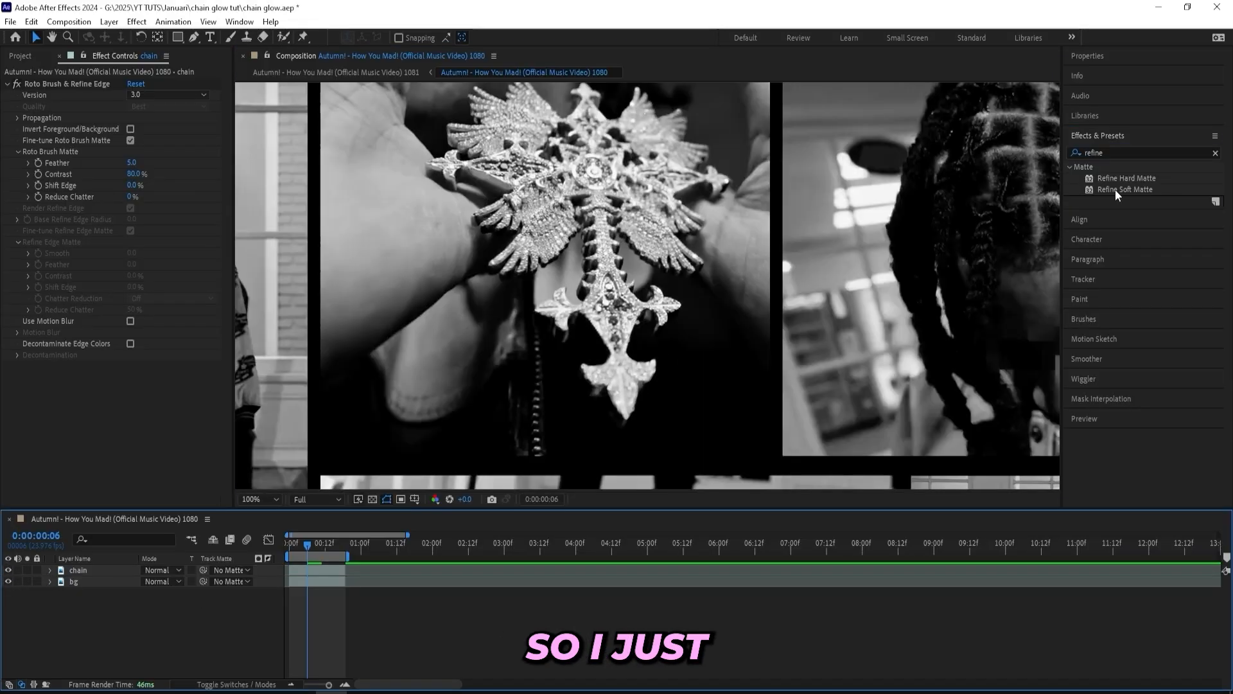
double_click(1125, 189)
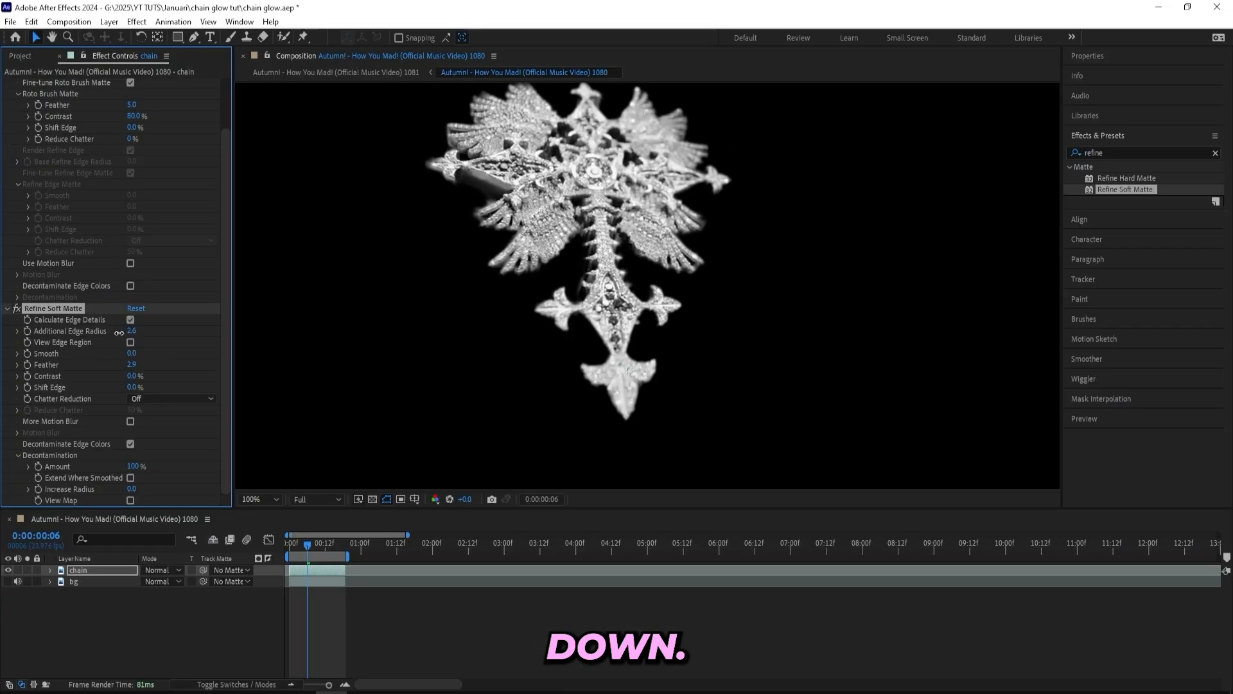
left_click_drag(130, 330, 130, 334)
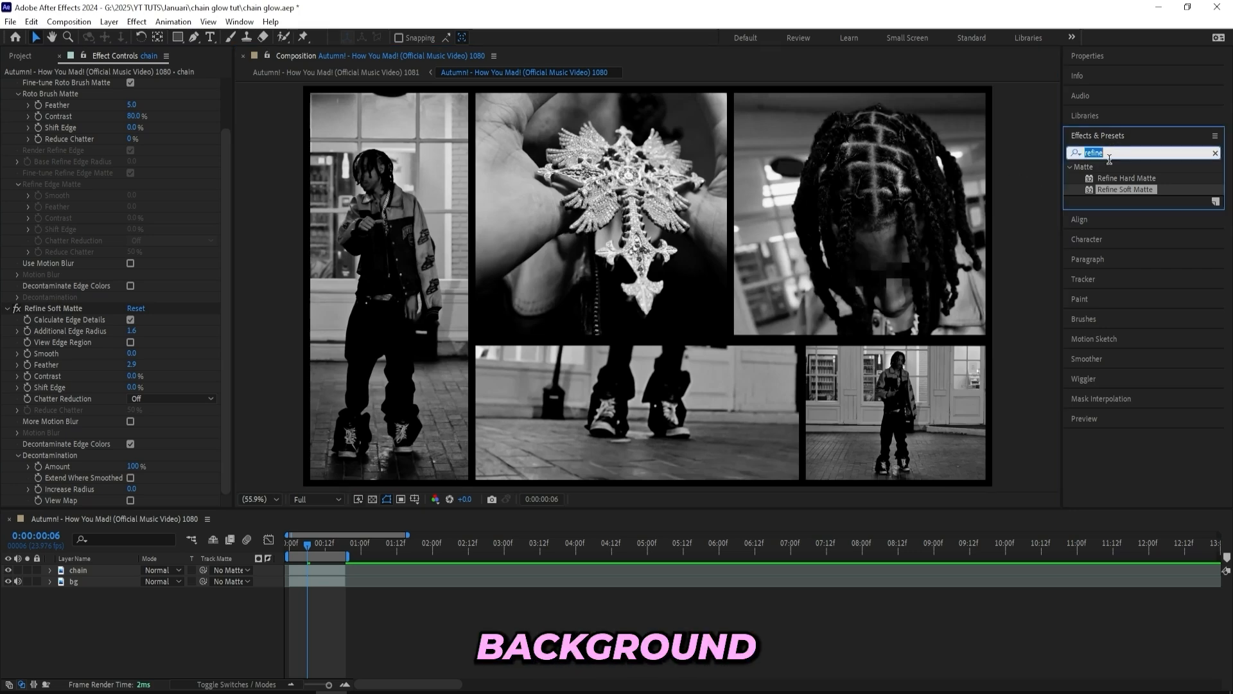
- Apply Deep Glow to the chain with threshold 85, checking frames and raising exposure slightly
type("deep glow")
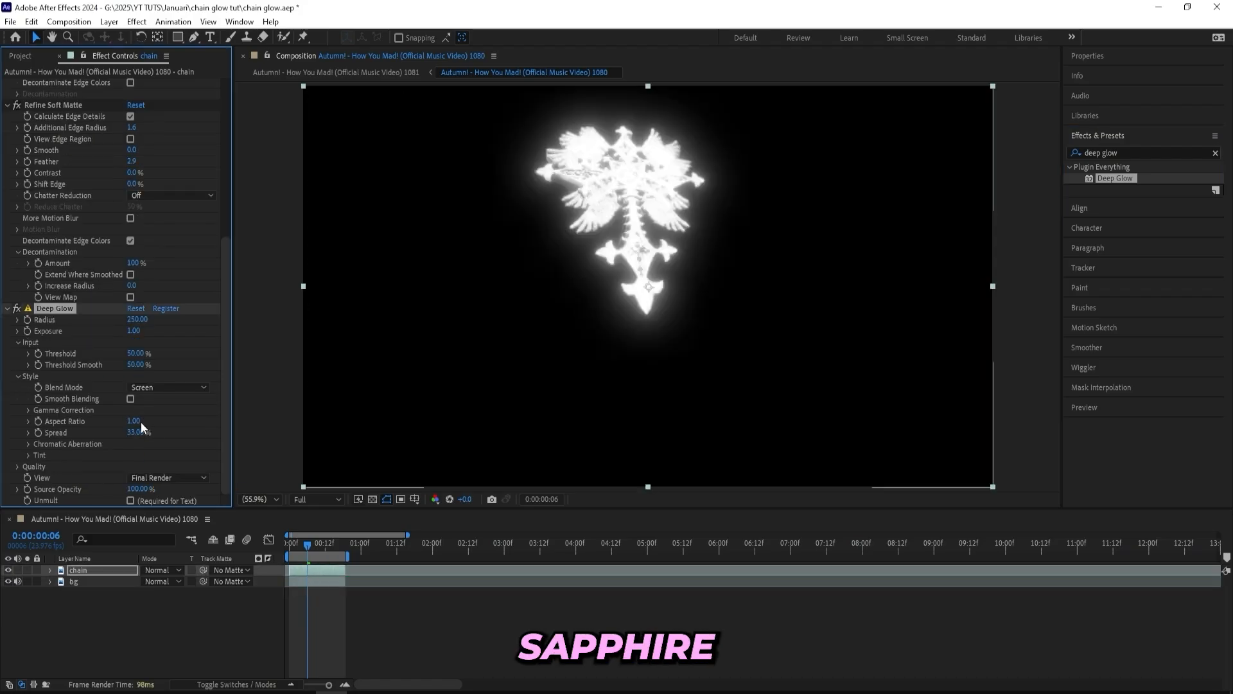
left_click(130, 500)
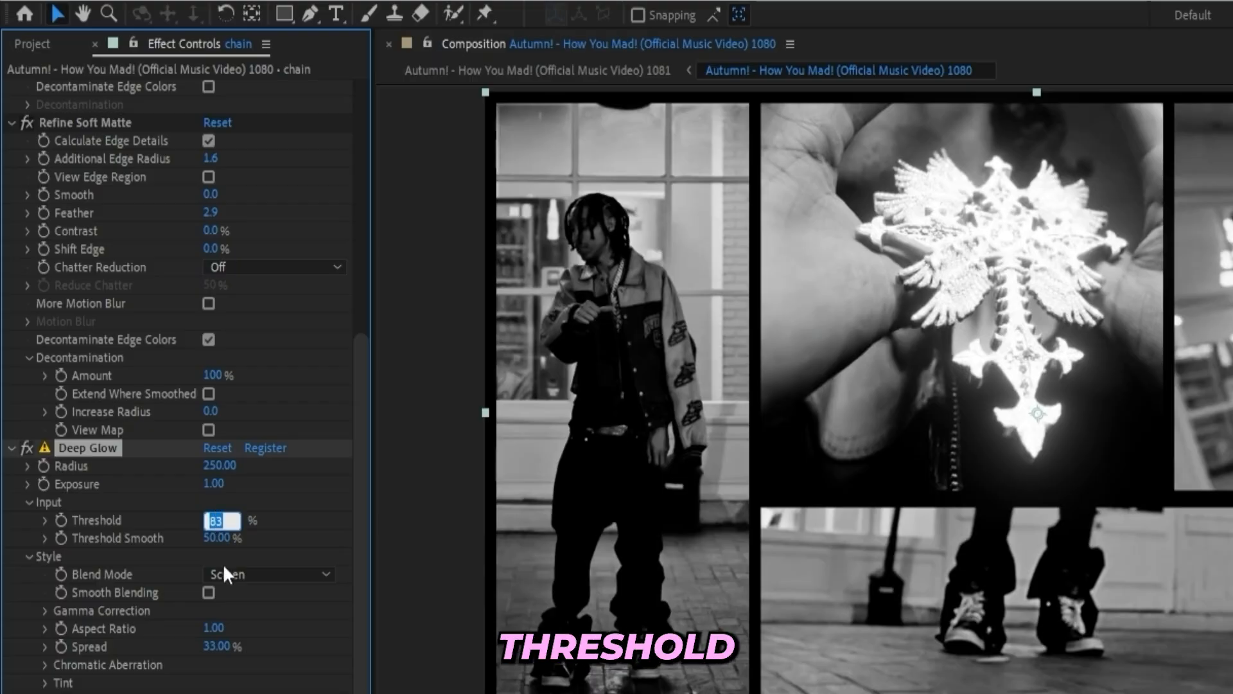
type("85.00")
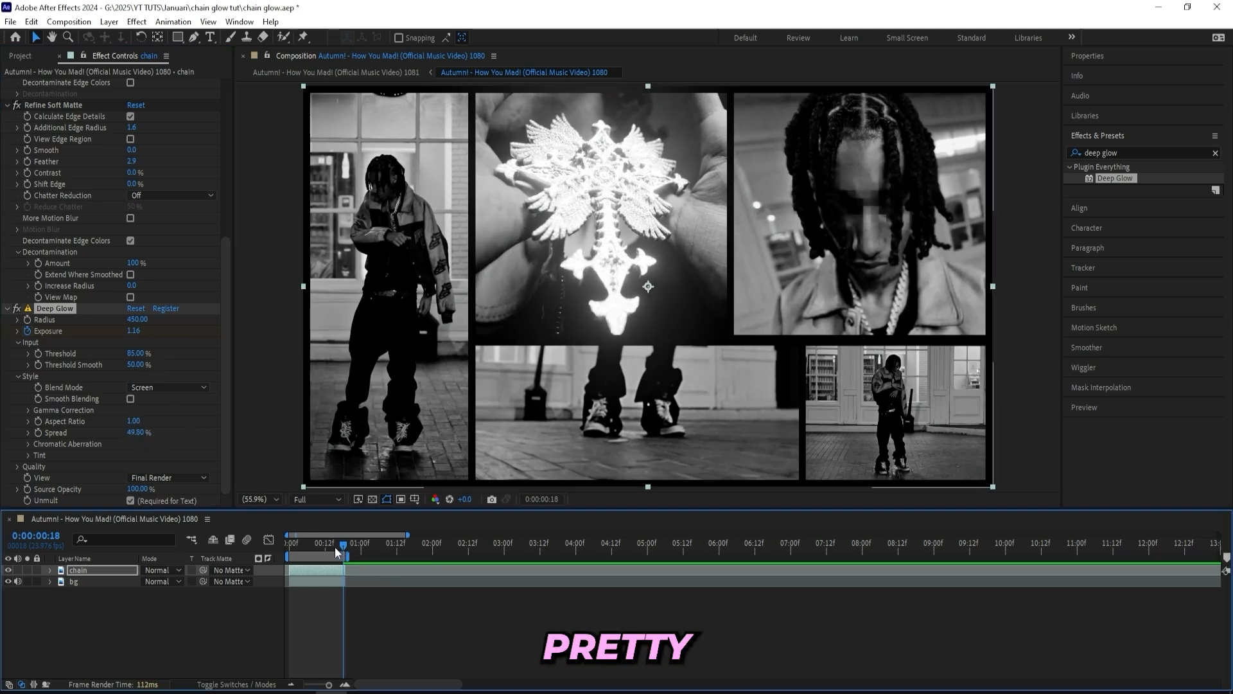
left_click(290, 542)
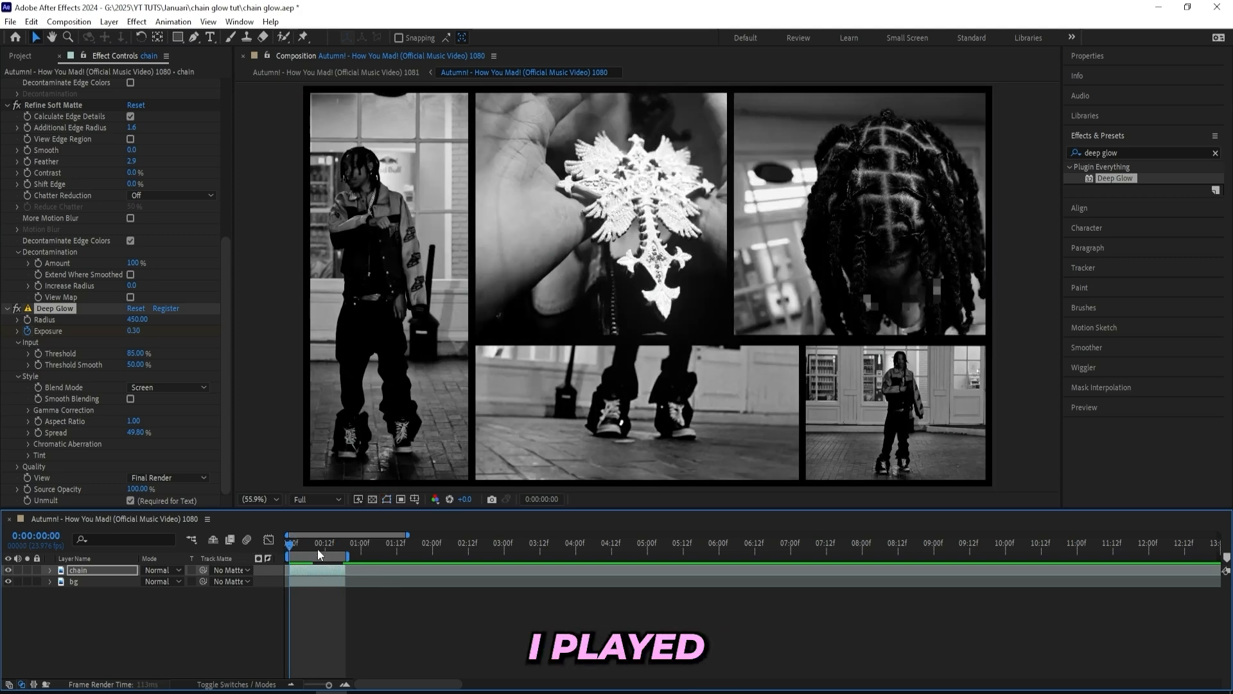
left_click_drag(318, 555, 291, 555)
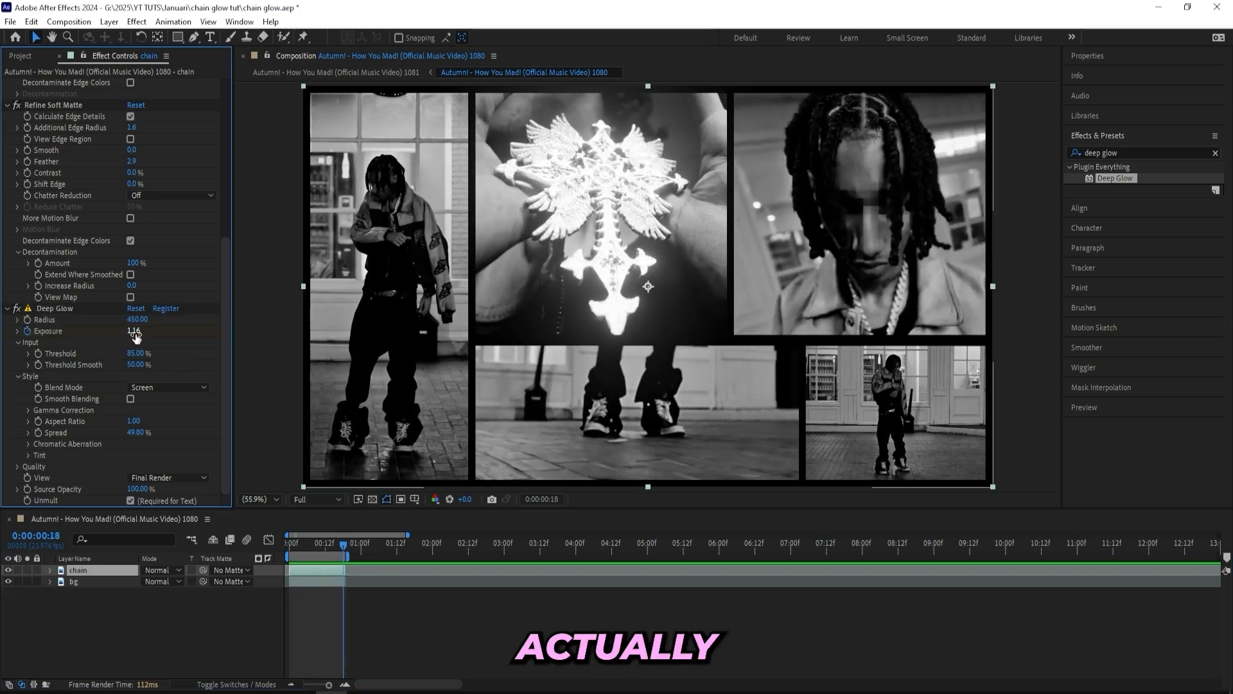
left_click_drag(134, 330, 148, 330)
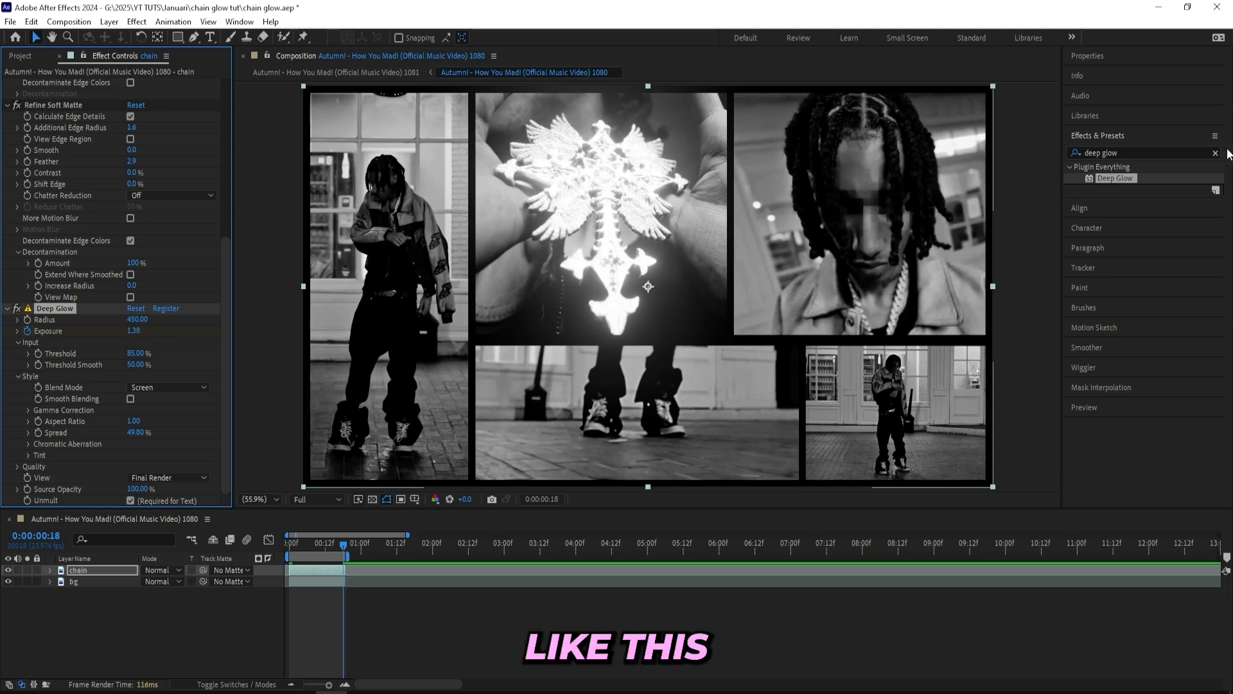
- Search 'flicker', apply S_Flicker to the chain, and increase Rand Luma Amp
left_click(1214, 152)
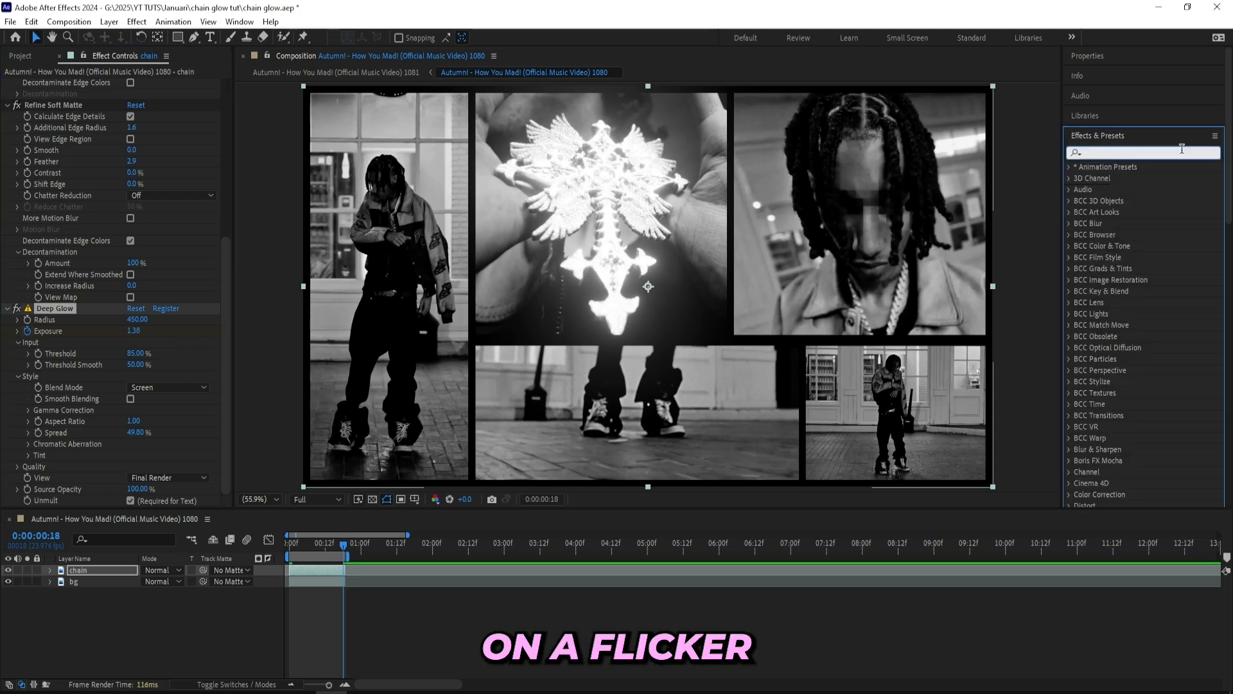
type("flicker")
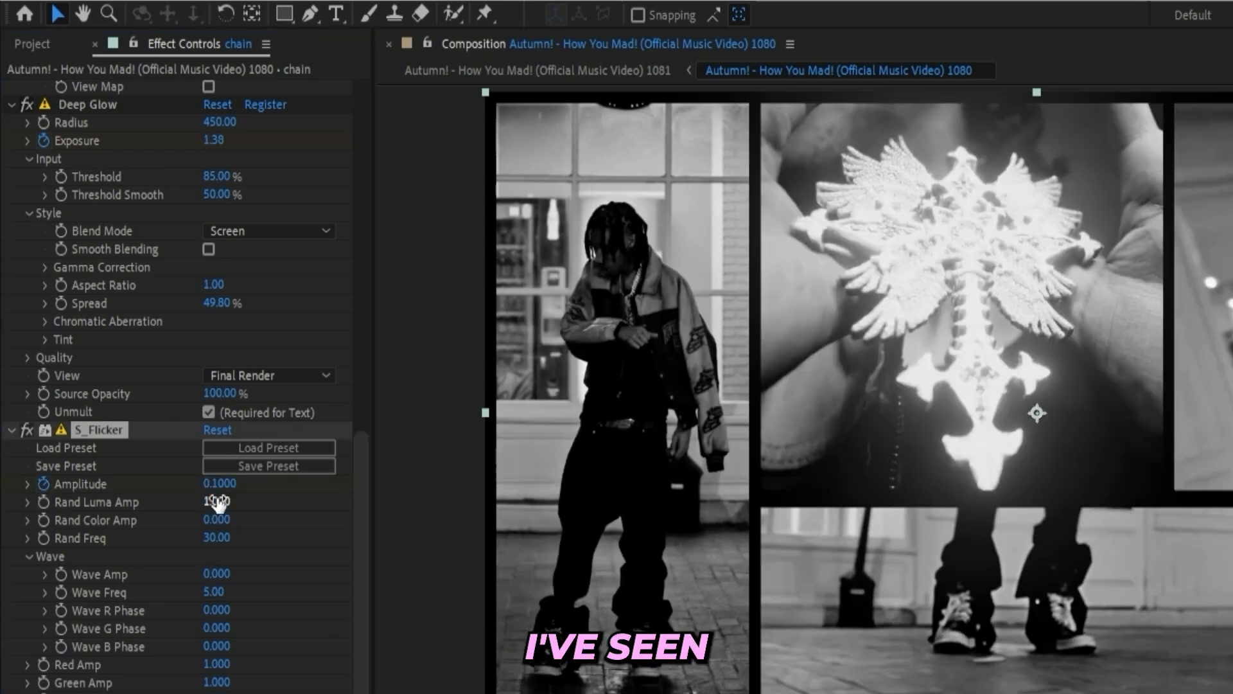
left_click_drag(220, 483, 250, 483)
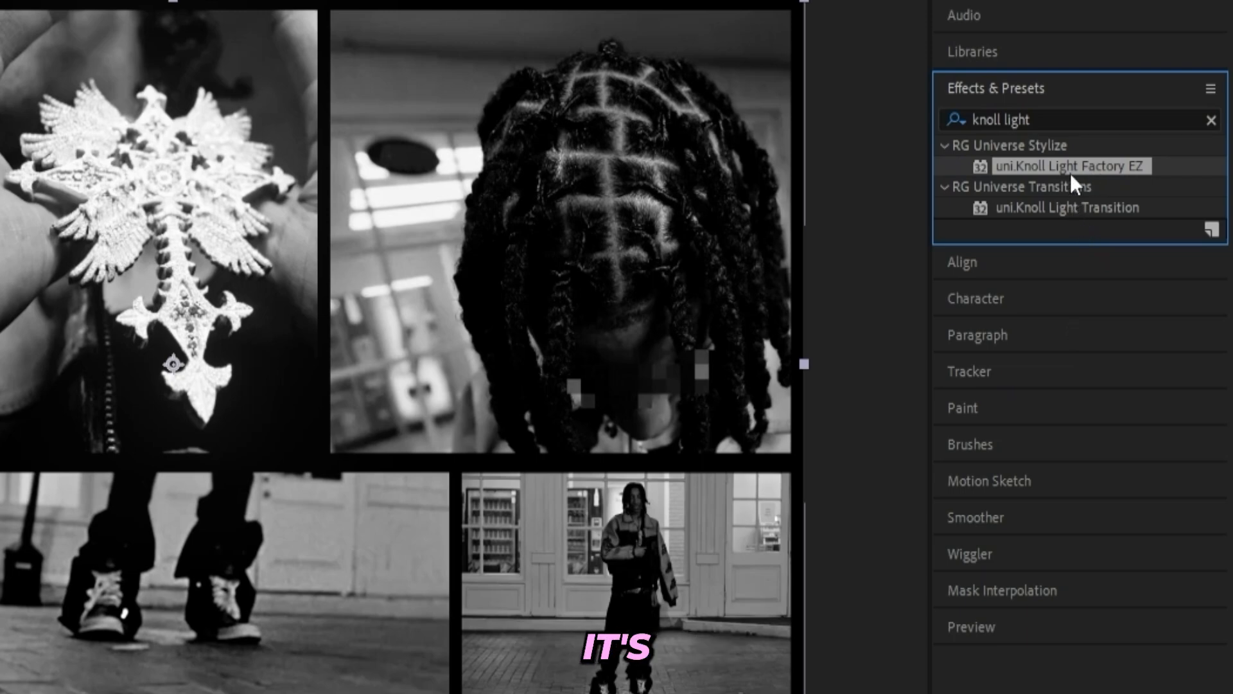
- Apply uni.Knoll Light Factory EZ and set the Action & SciFi lens to Alpha Base
double_click(1070, 167)
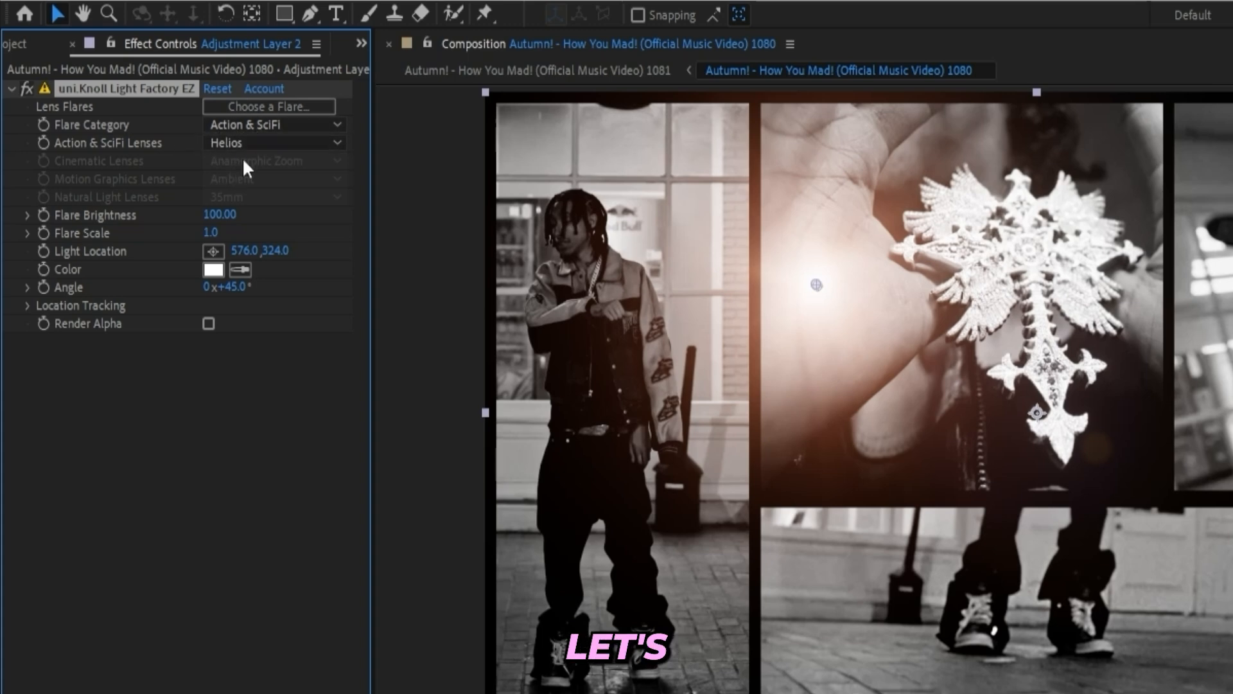
left_click(274, 142)
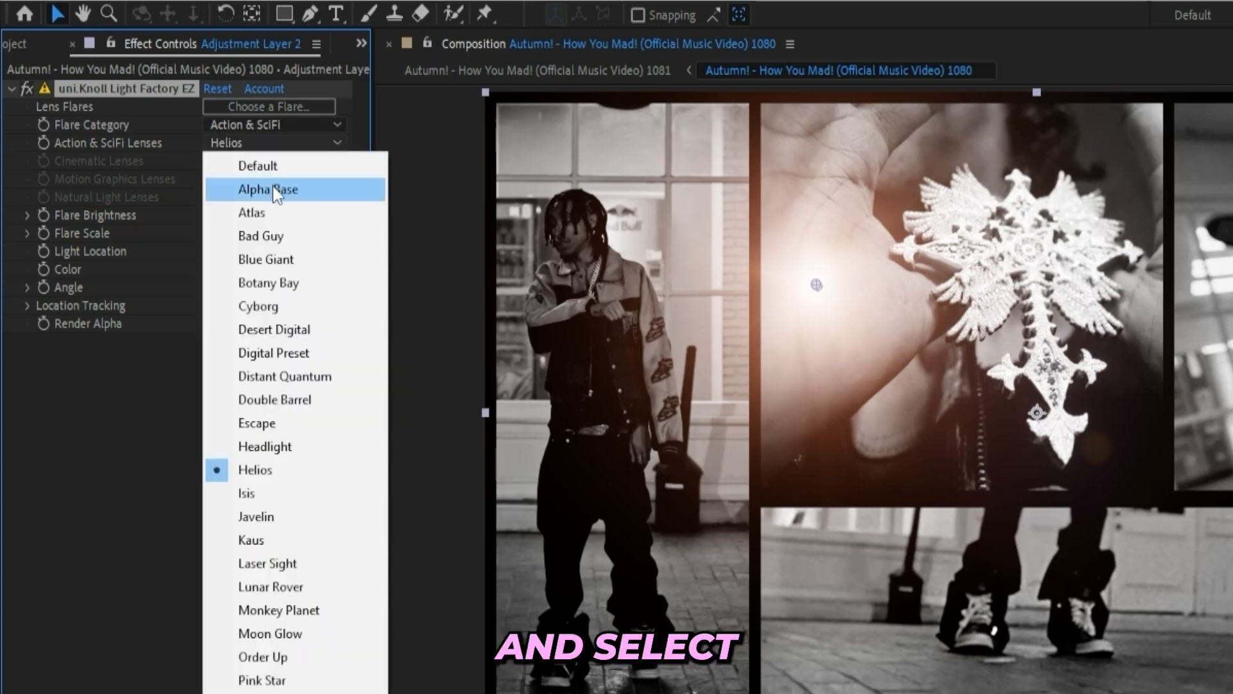
left_click(269, 189)
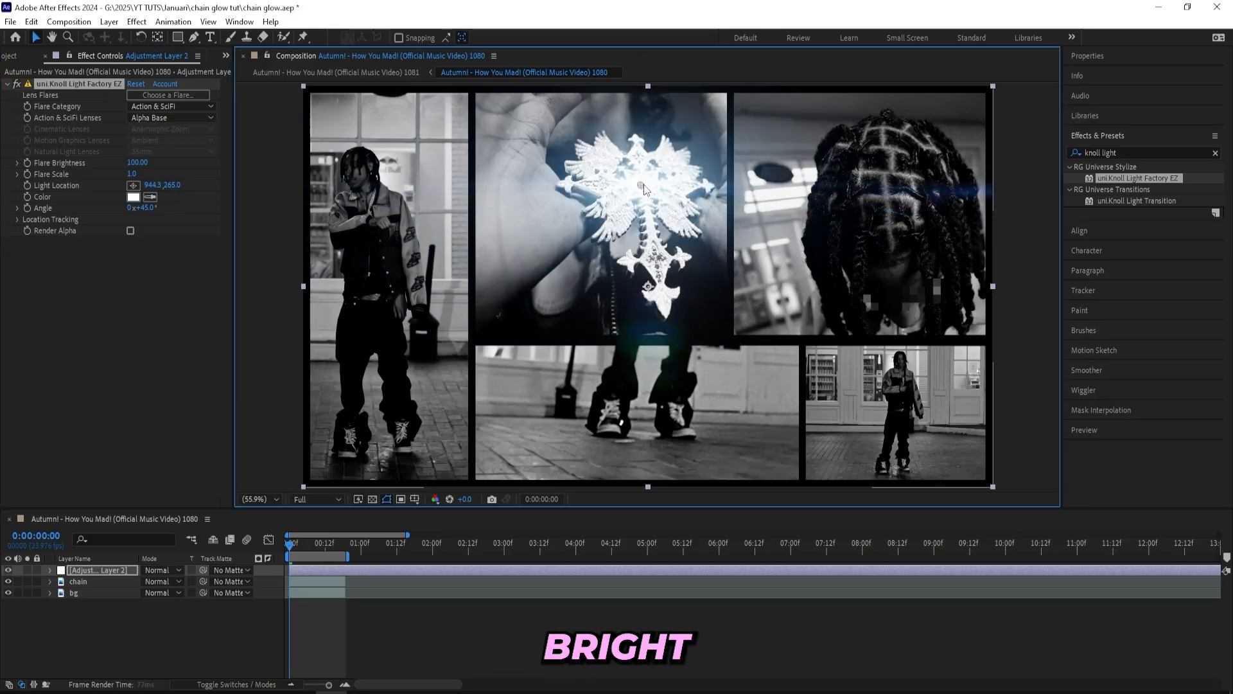
- Colour the flare pale blue, place its light on the pendant, and set brightness 110
left_click(132, 196)
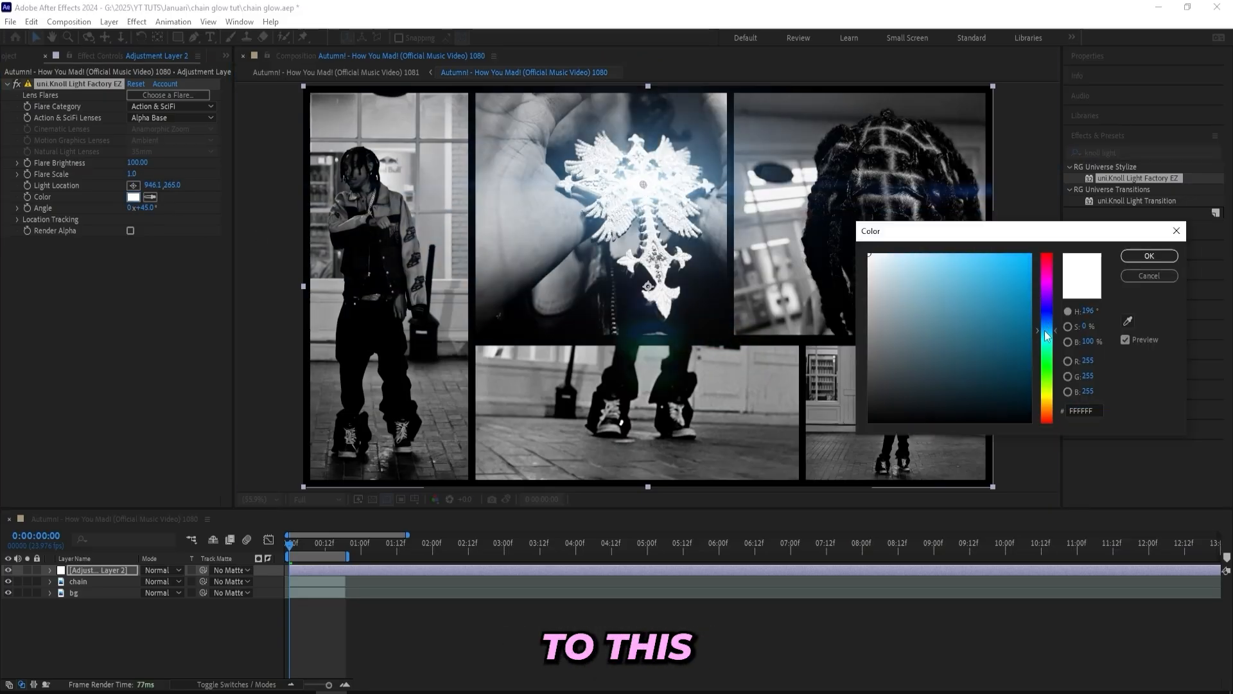
left_click(914, 251)
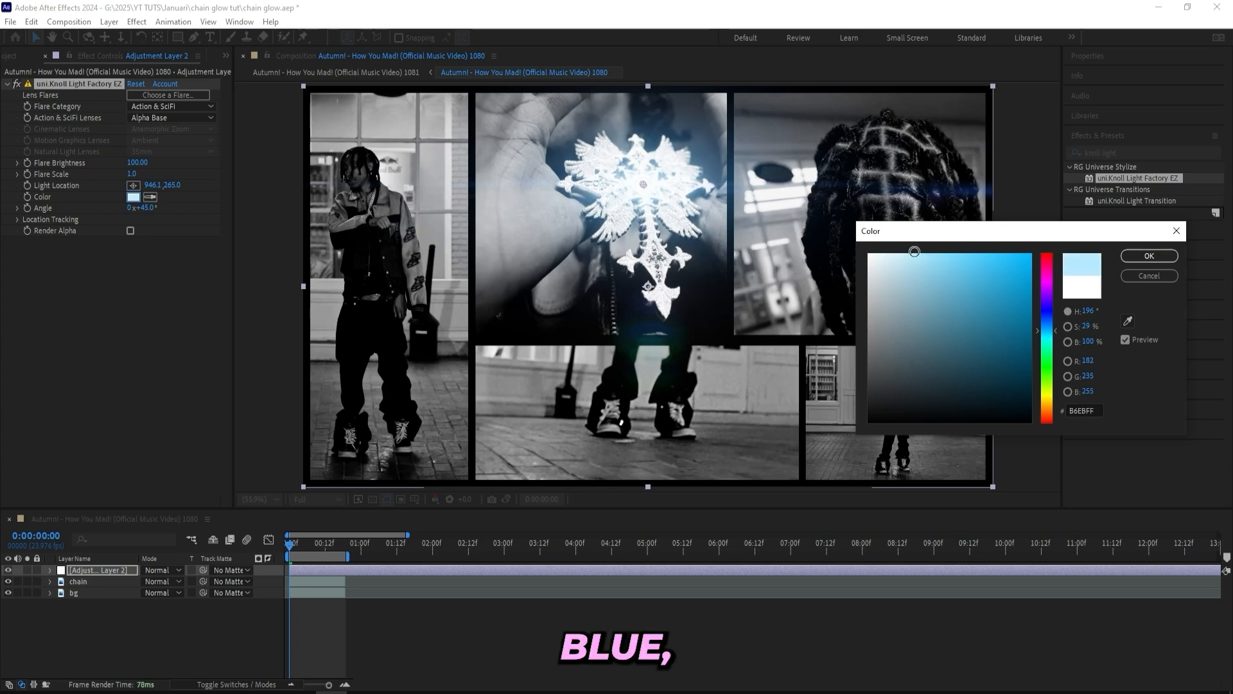
left_click(1149, 255)
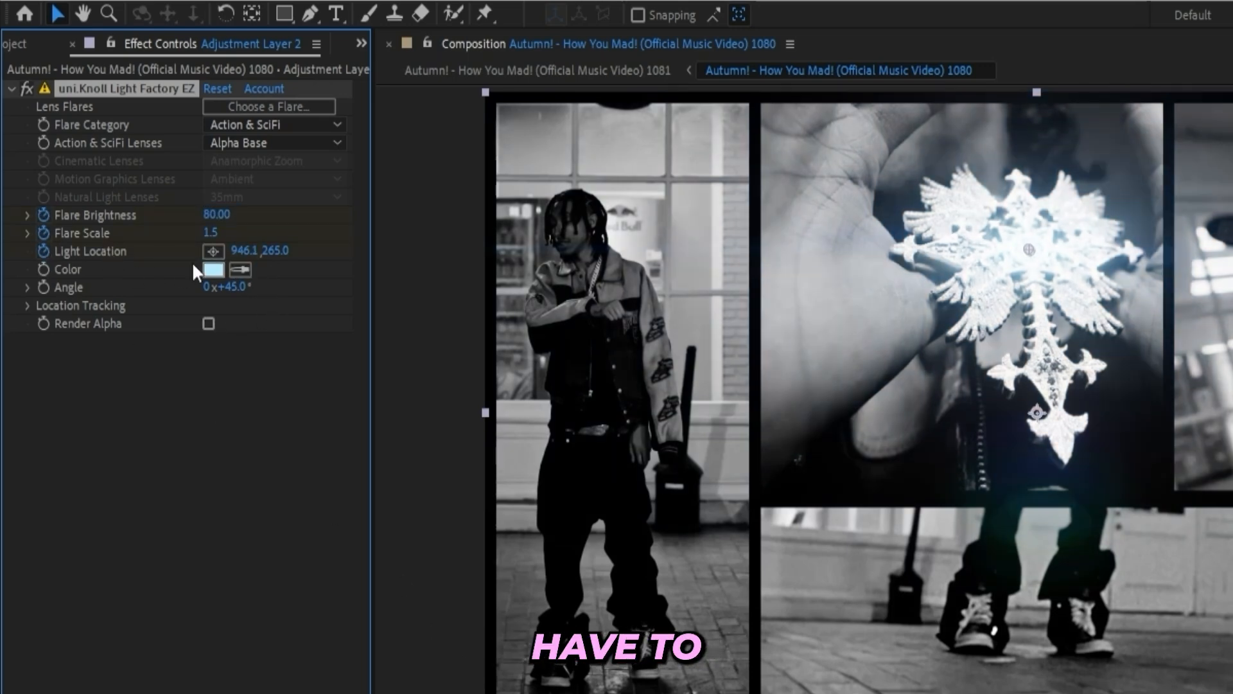
left_click_drag(1028, 249, 1029, 252)
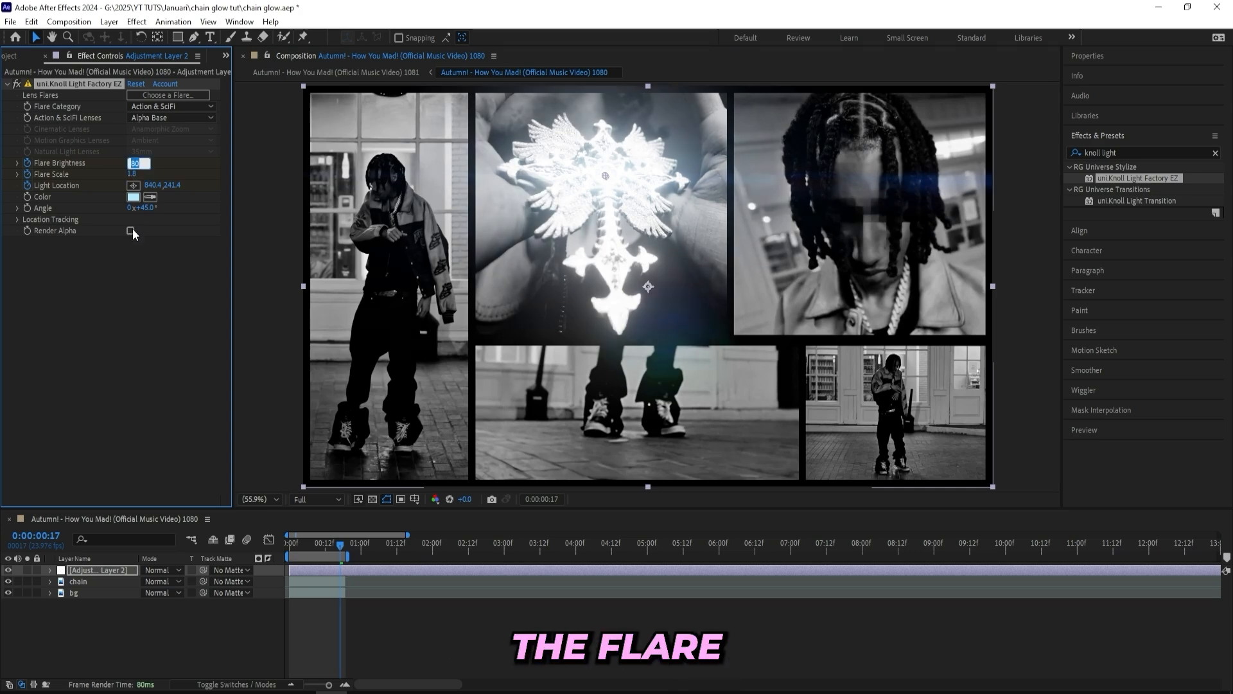
type("110.00")
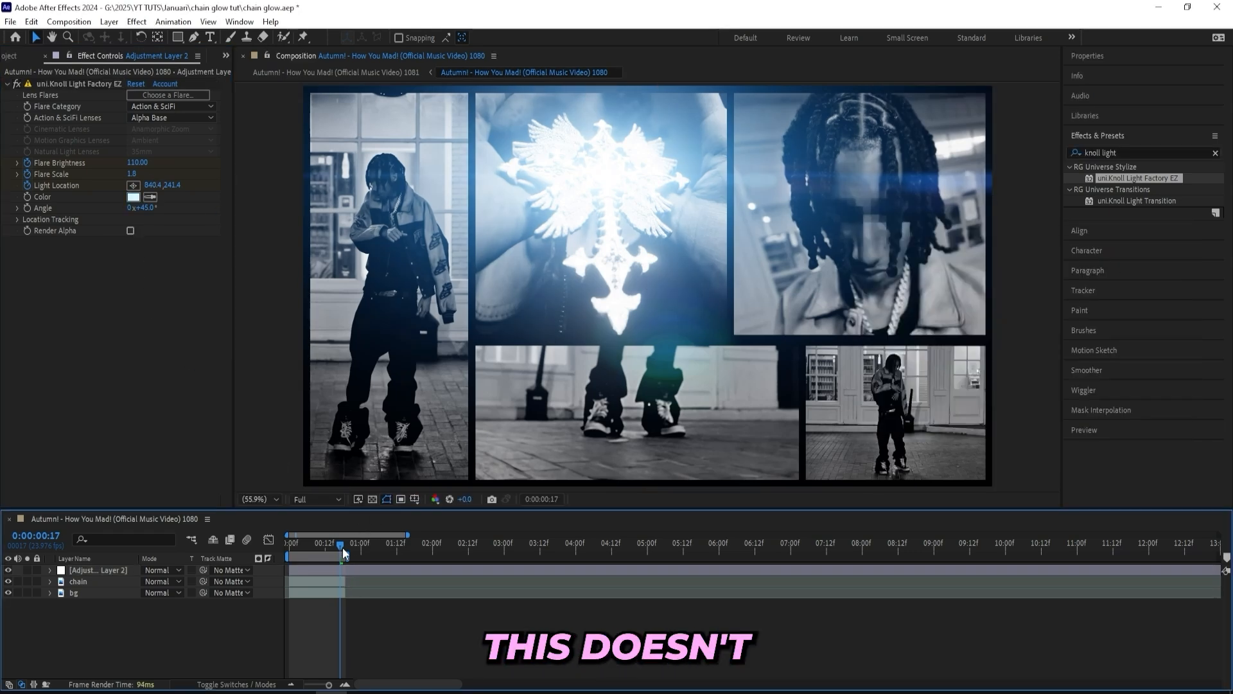
mouse_move(346, 554)
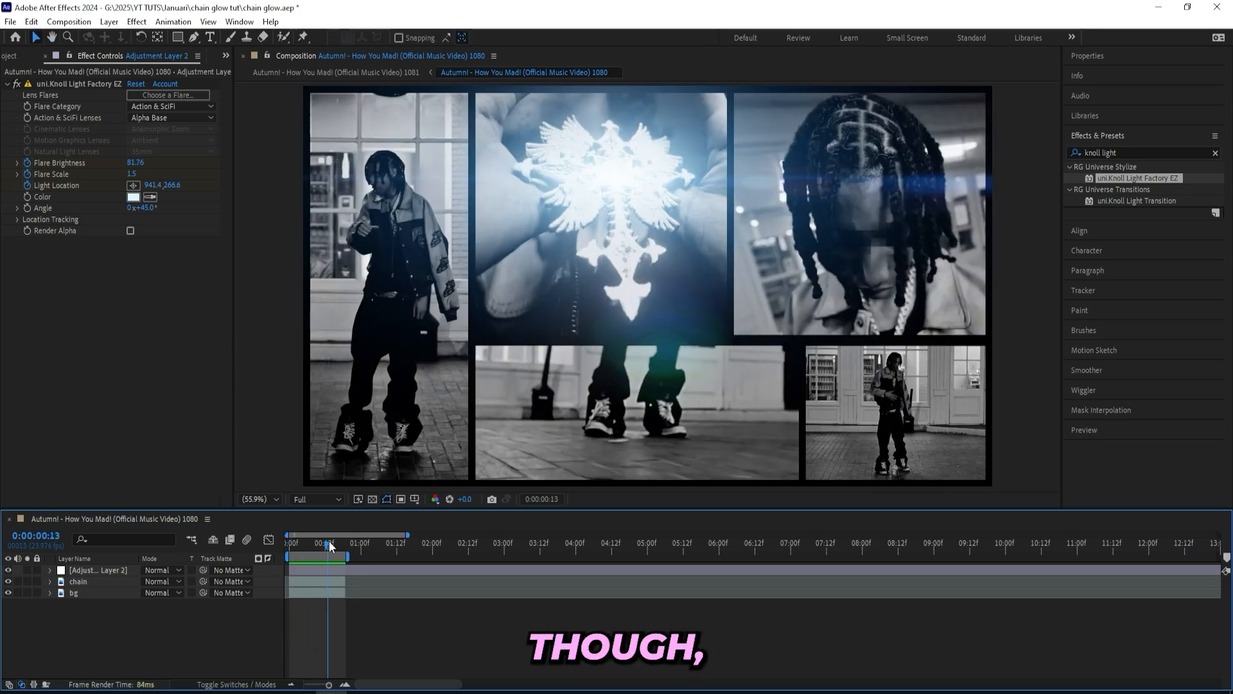
- Set the uni.Heatwave Flow Speed on the chain layer to 30
left_click(130, 197)
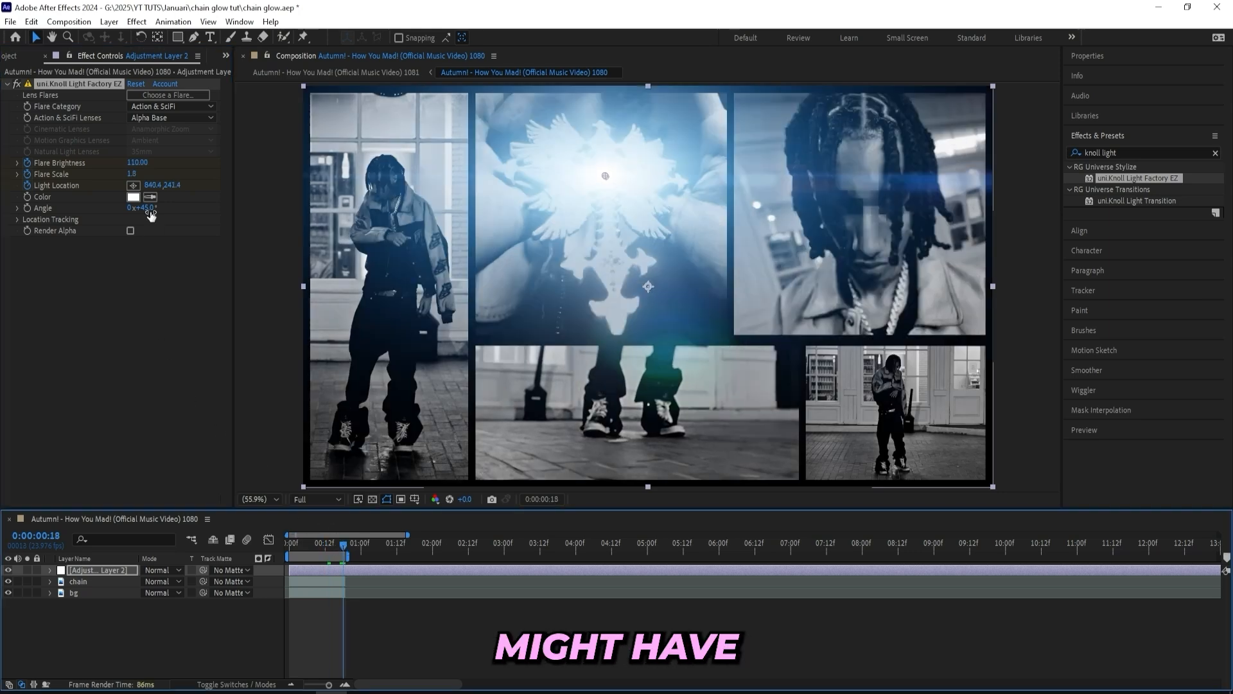
left_click(135, 163)
type("3")
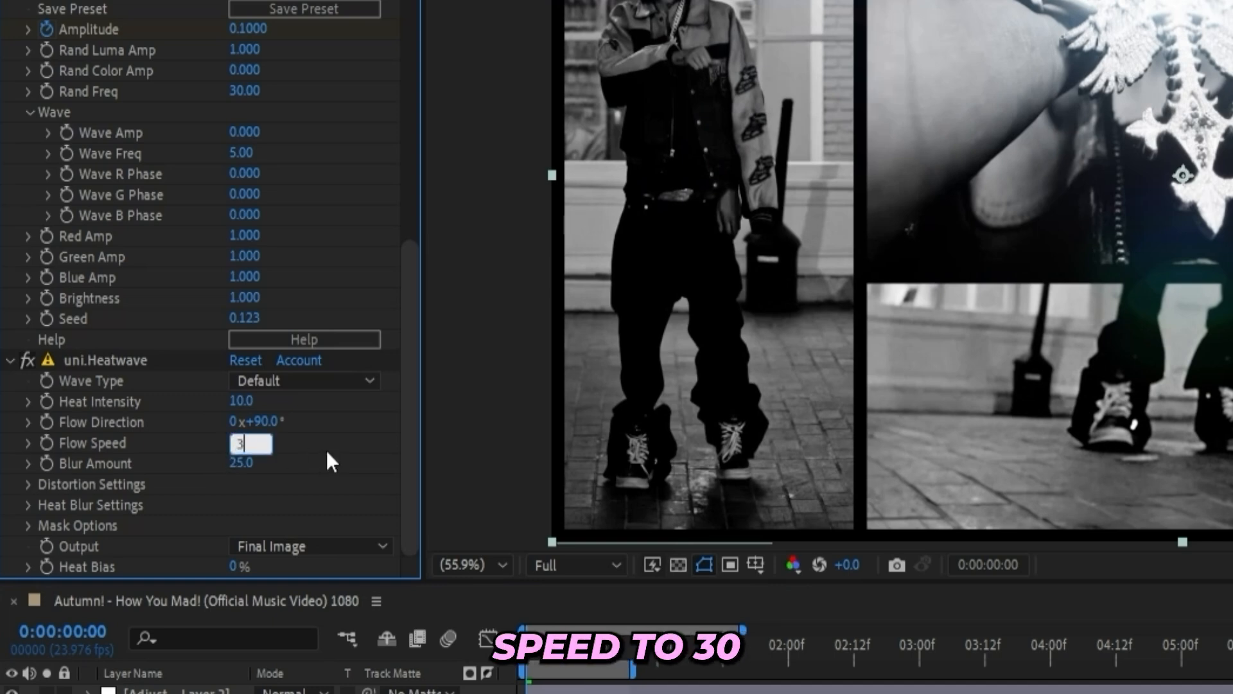
type("0.0")
key("Enter")
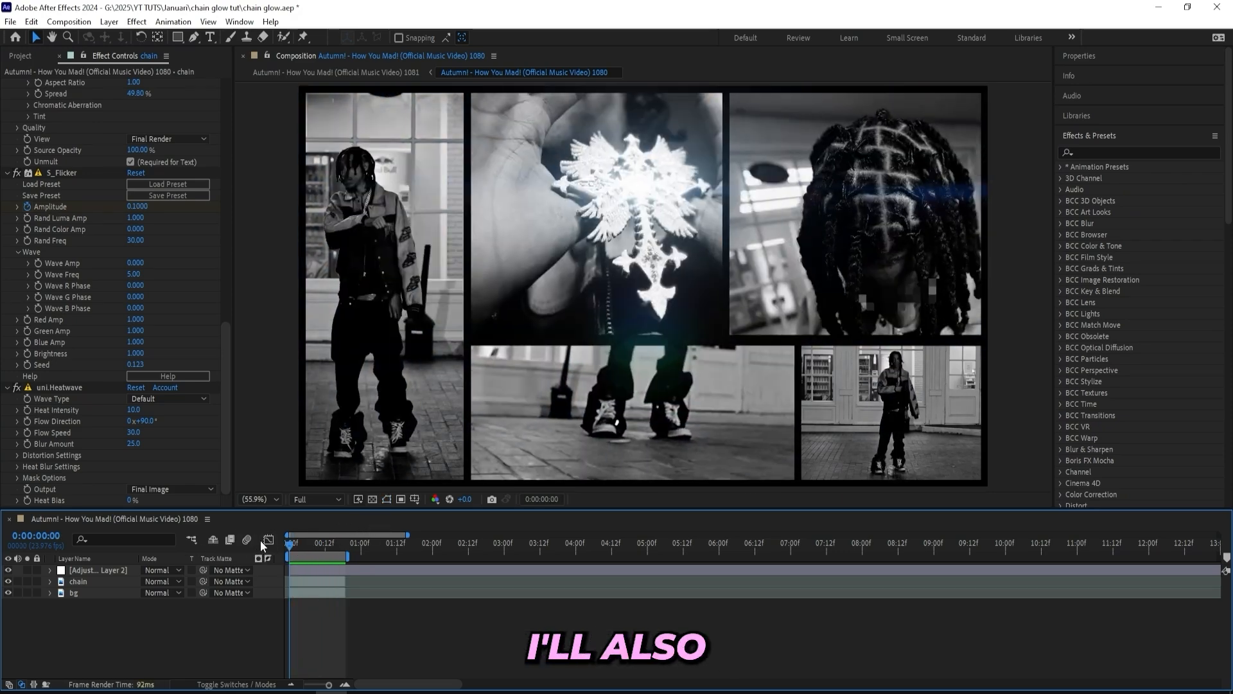
- Search 'chromatic a', apply uni.Chromatic Aberration, and enter Master Distortion 0.75
type("c")
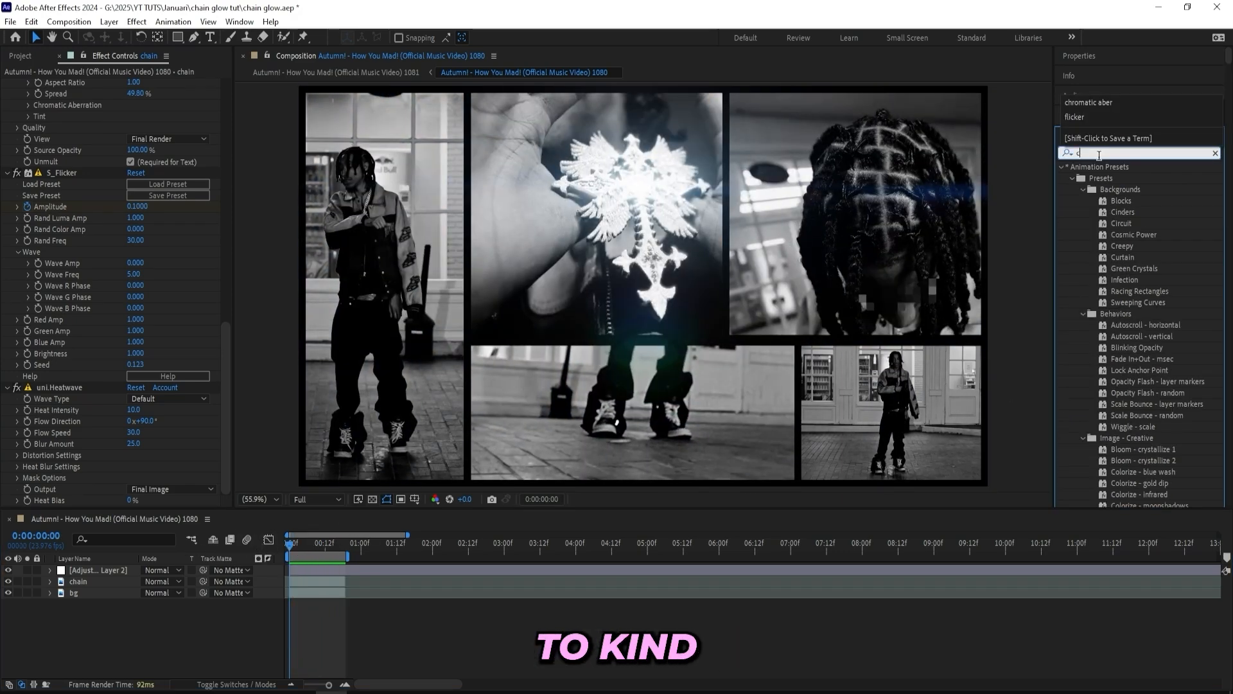
type("hromatic a")
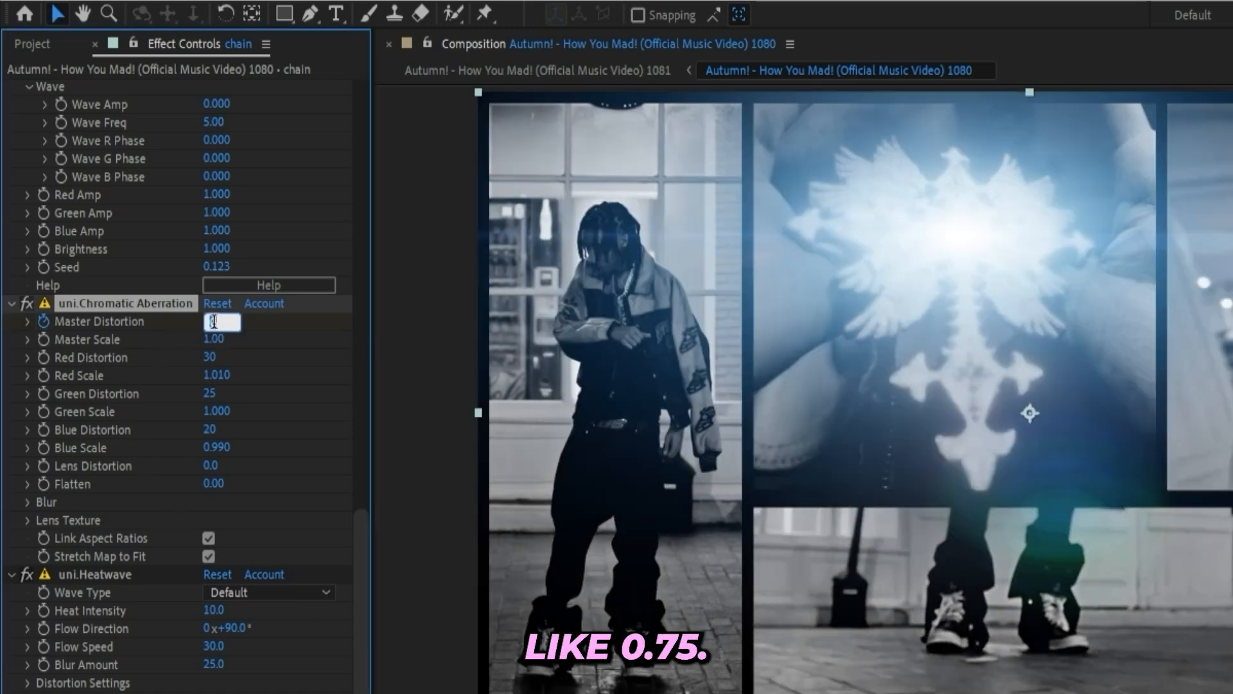
type("0.75")
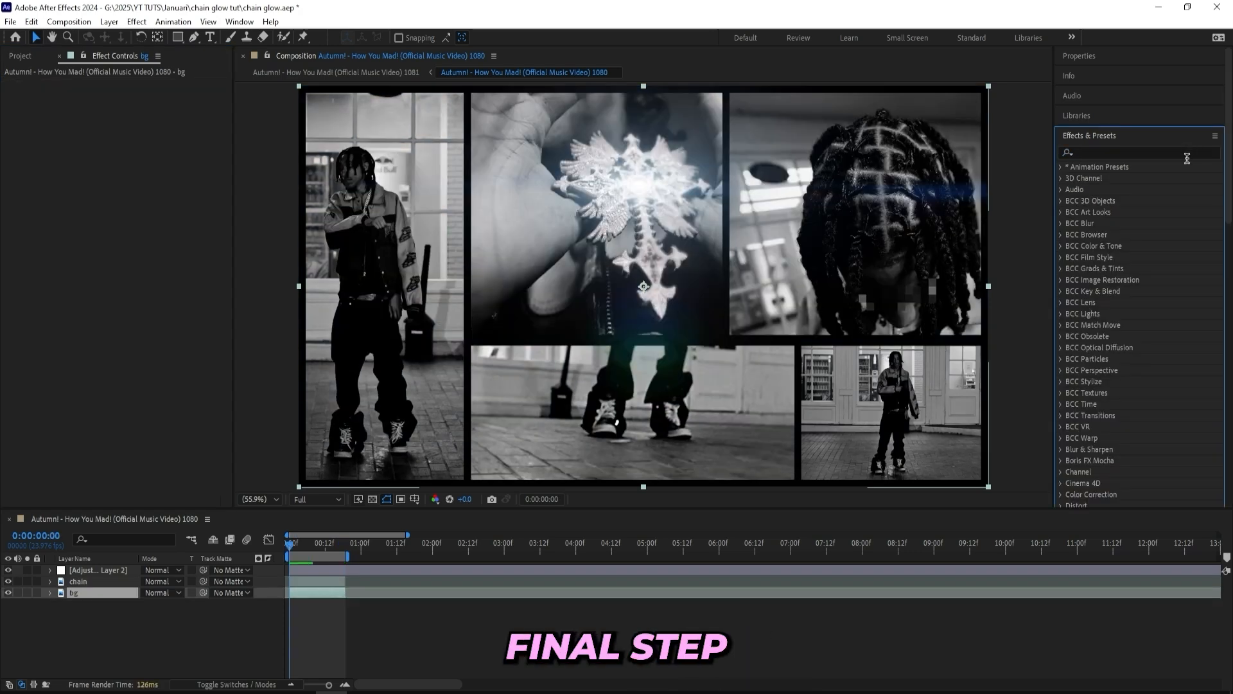
- Matte the bg's S_DistortChroma from 2. chain with Effects & Masks, and set Blur Lens to 300
left_click(1139, 152)
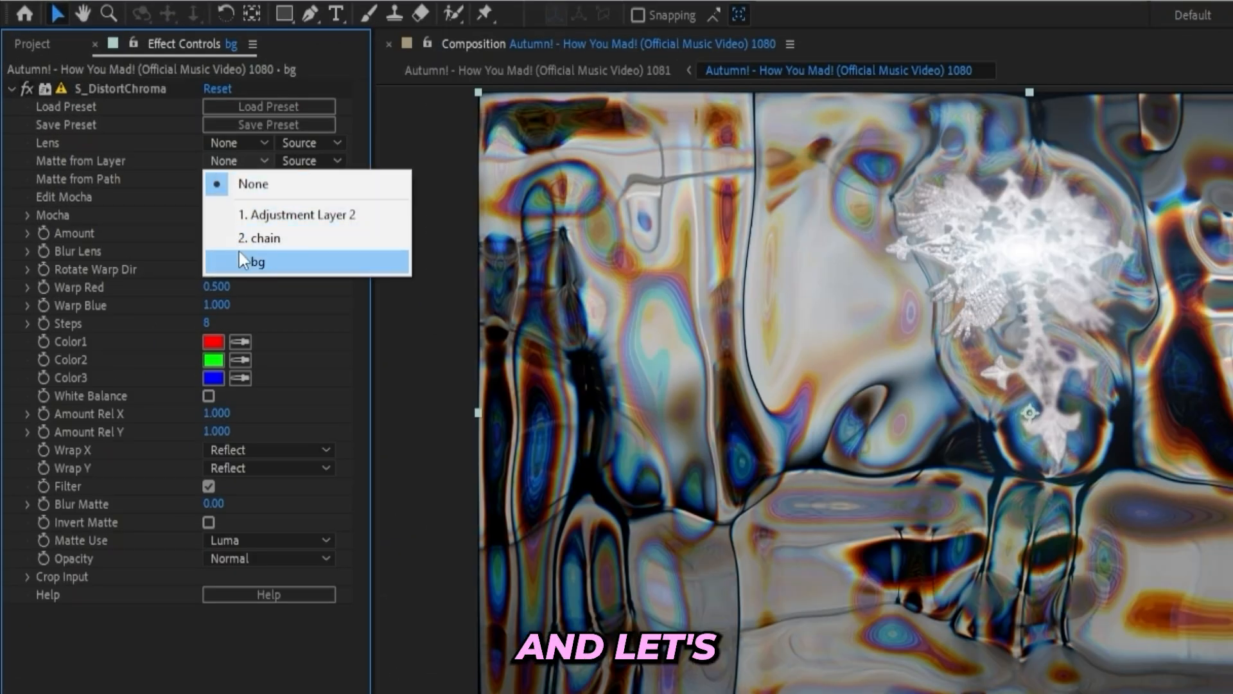
left_click(260, 238)
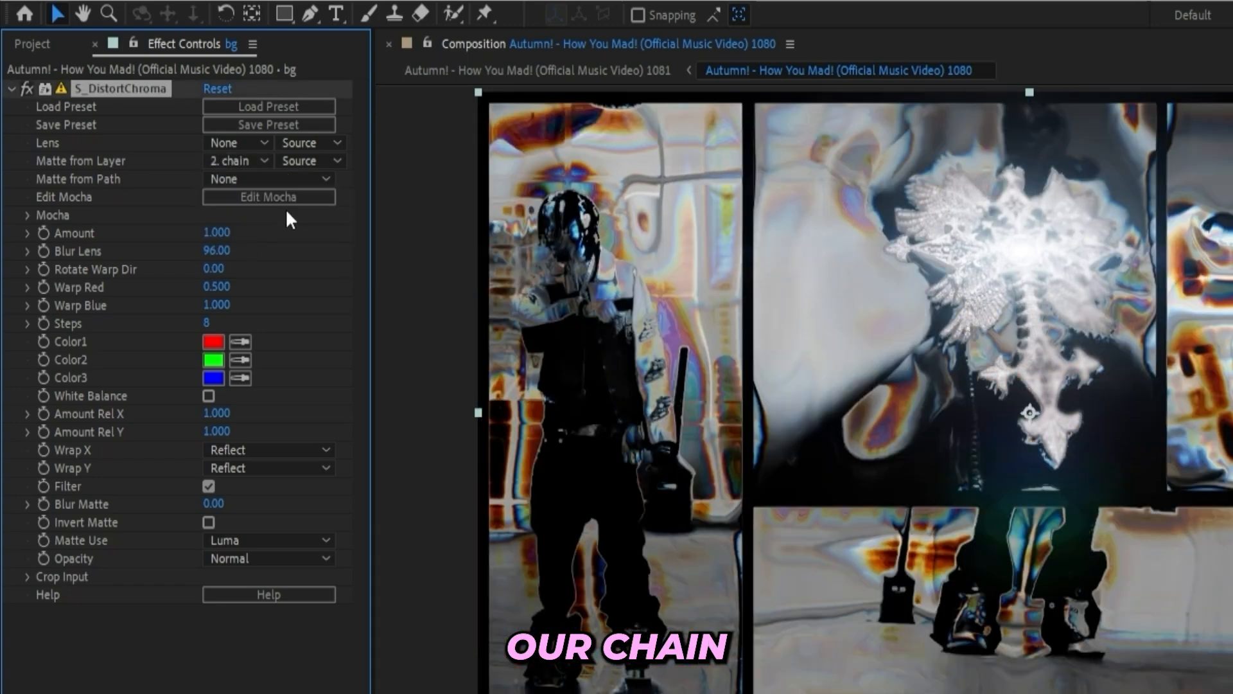
left_click(311, 161)
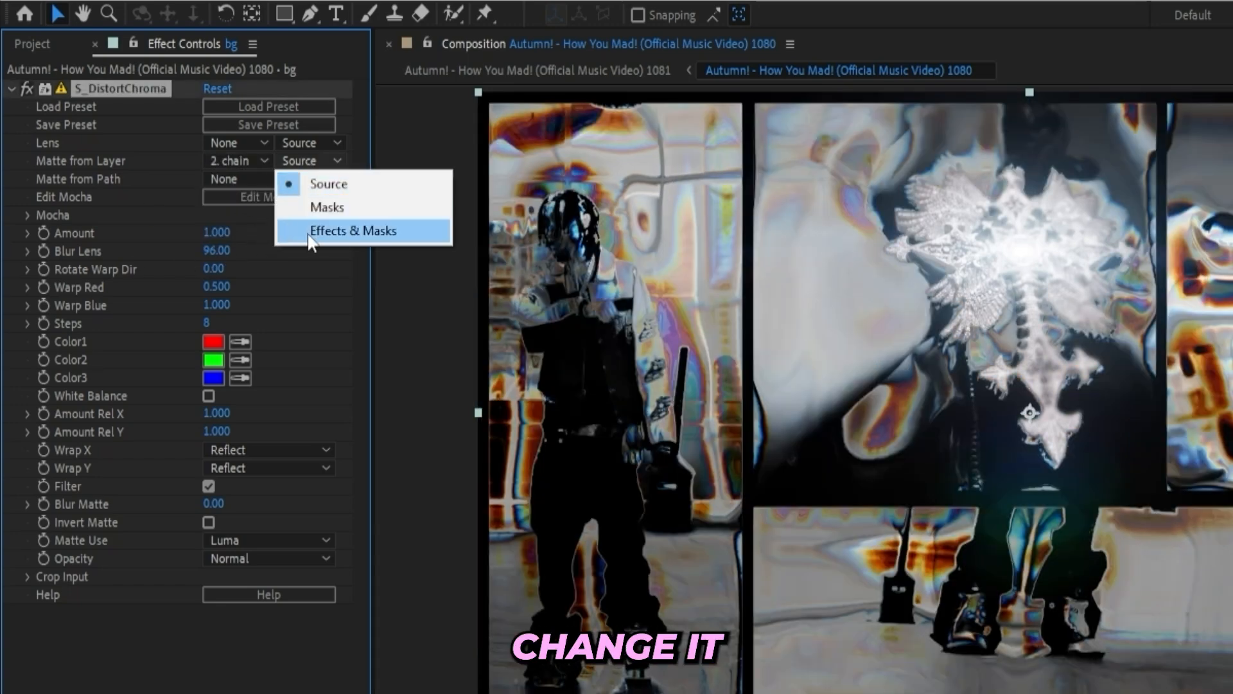
left_click(351, 230)
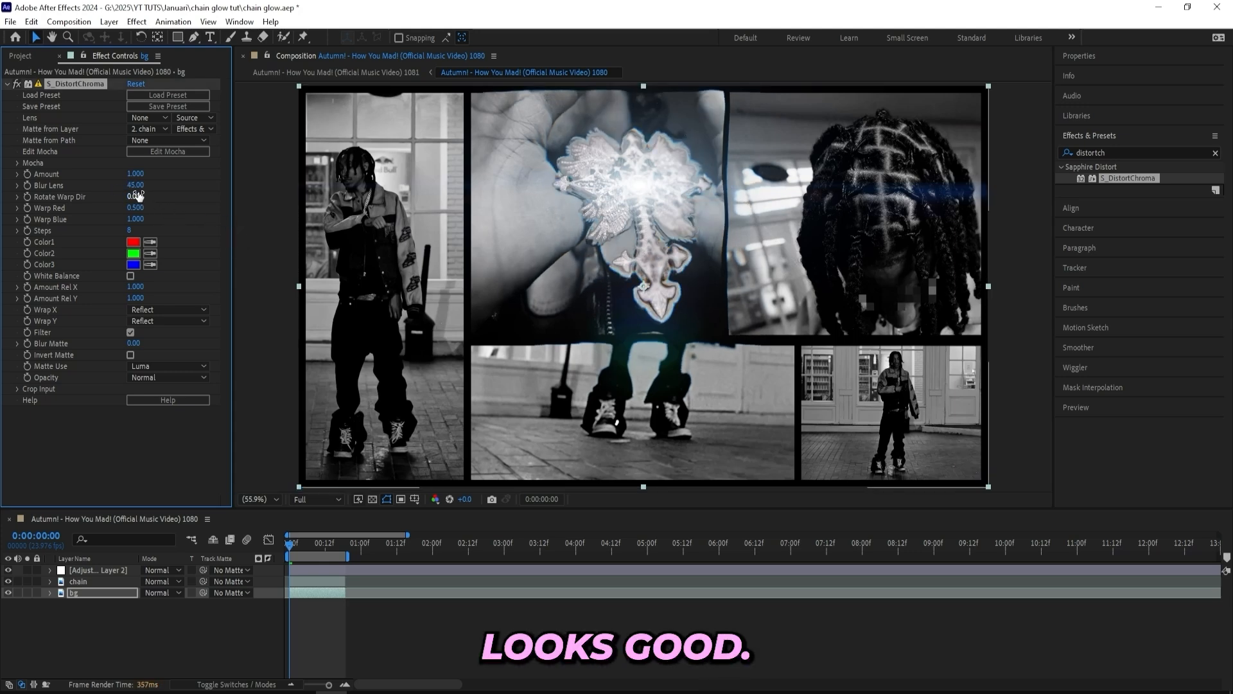
left_click_drag(136, 185, 140, 185)
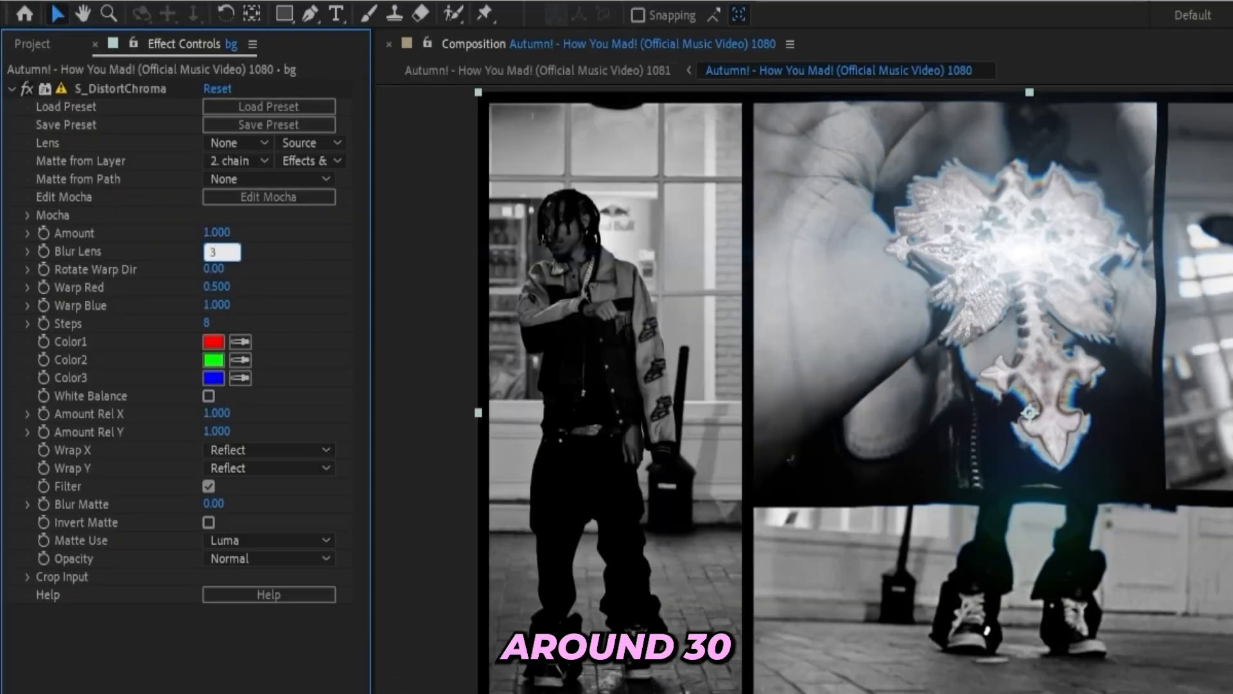
type("30")
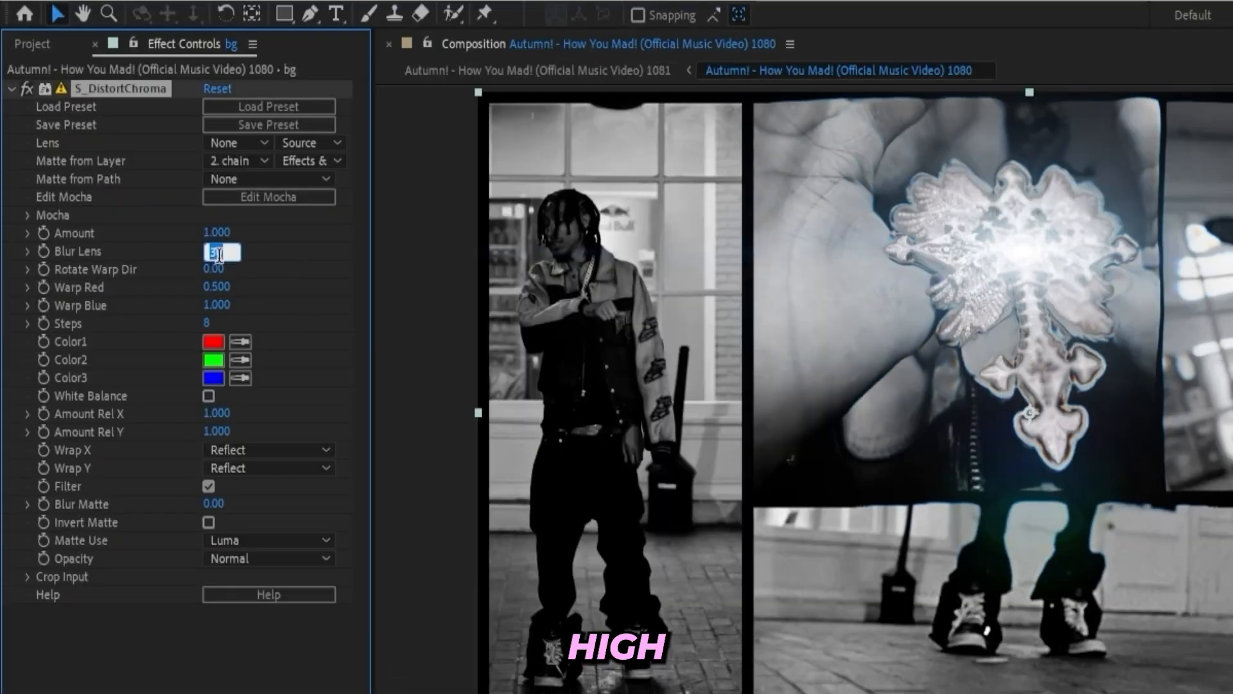
type("300.00")
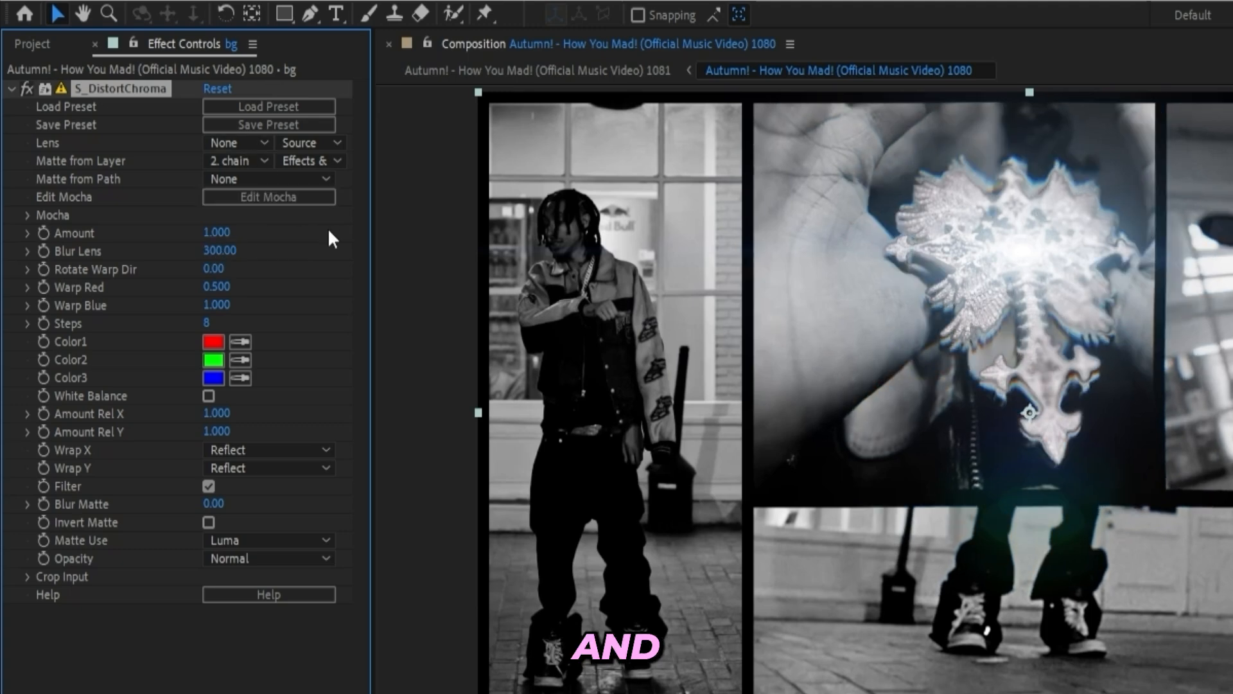